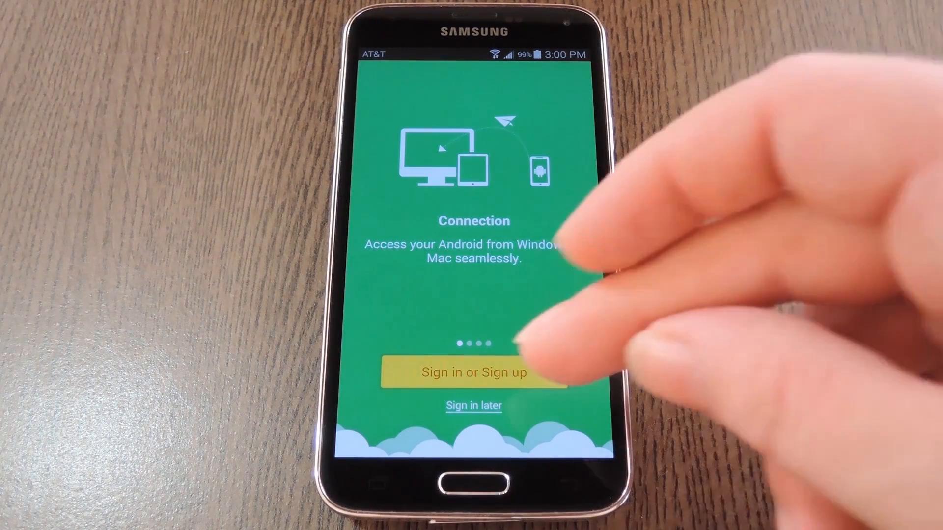
- Start signing in to an AirDroid account from the welcome screen
{"action": "left_click", "coordinate": [472, 373]}
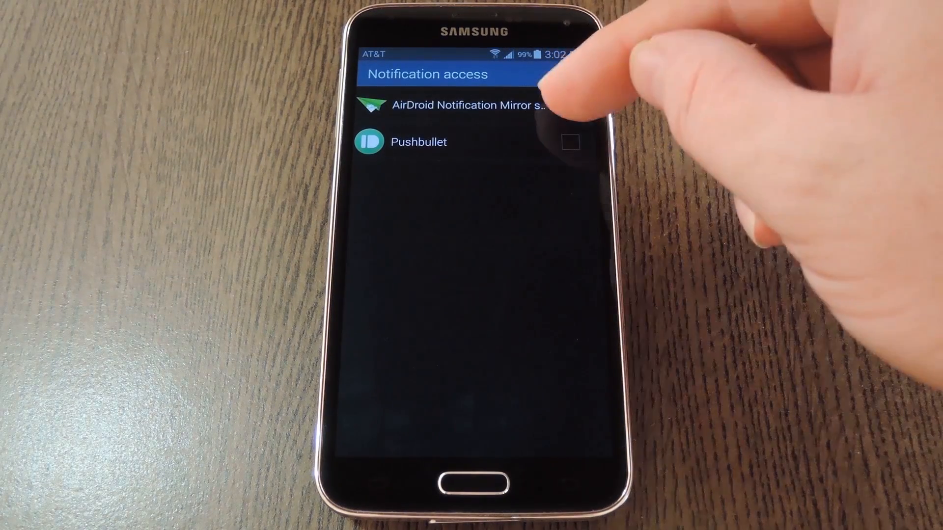
- Grant notification access to the AirDroid Notification Mirror service
{"action": "left_click", "coordinate": [568, 105]}
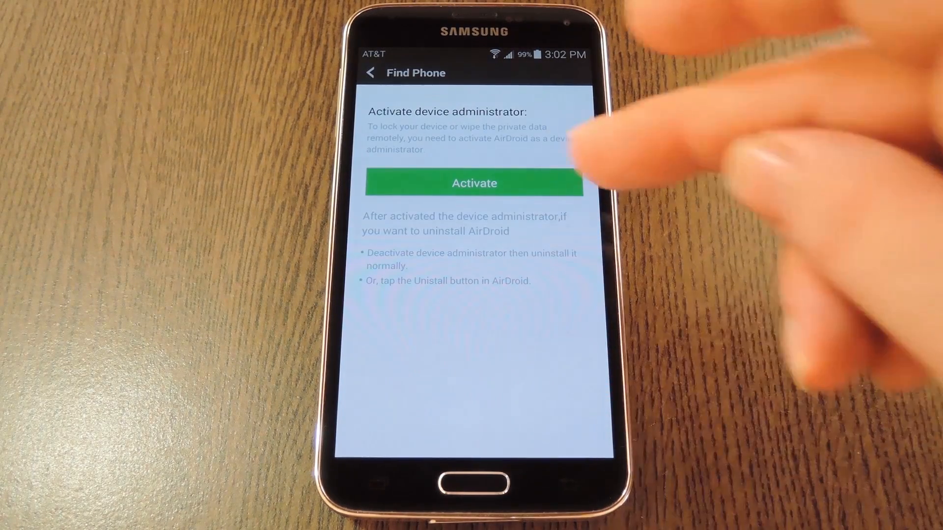
- Activate AirDroid as device administrator so Find Phone shows the device protected
{"action": "left_click", "coordinate": [474, 183]}
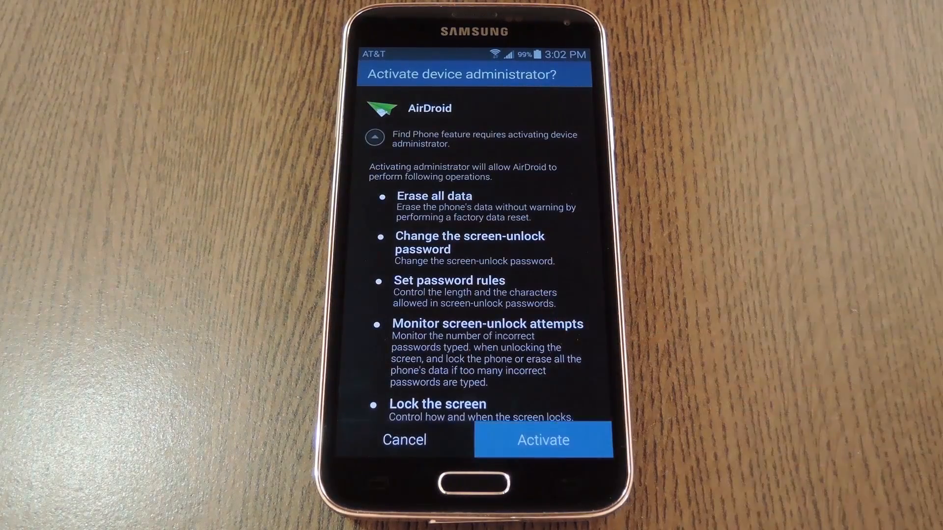
{"action": "left_click", "coordinate": [542, 440]}
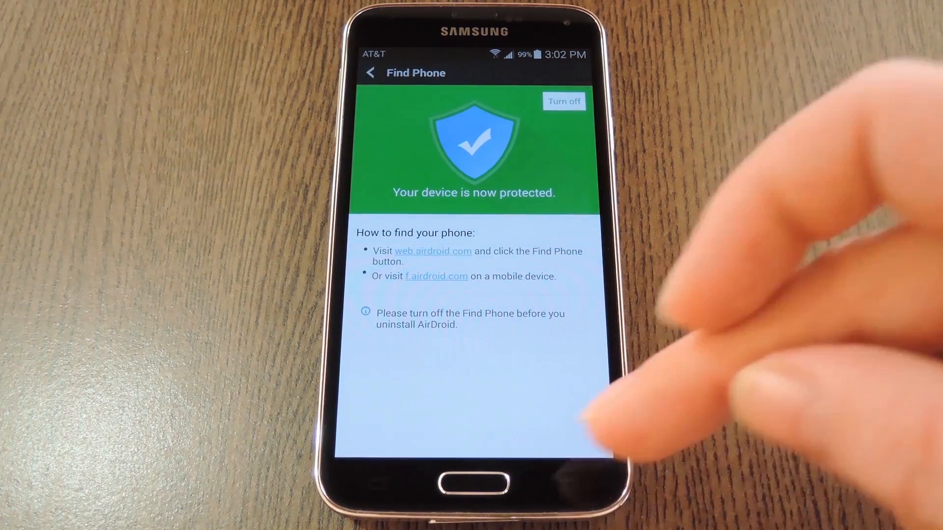
{"action": "left_click", "coordinate": [372, 73]}
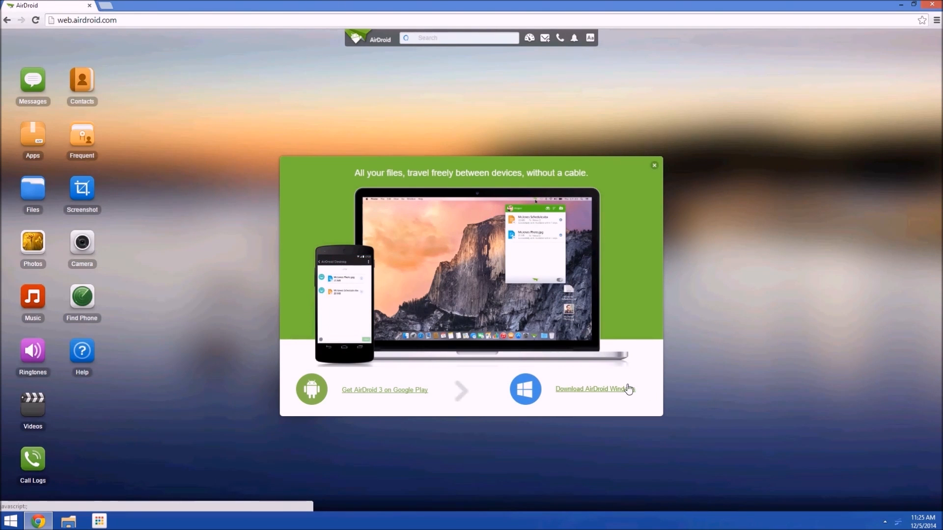
- Download the AirDroid Windows client, run the installer, and accept English as the language
{"action": "left_click", "coordinate": [595, 389]}
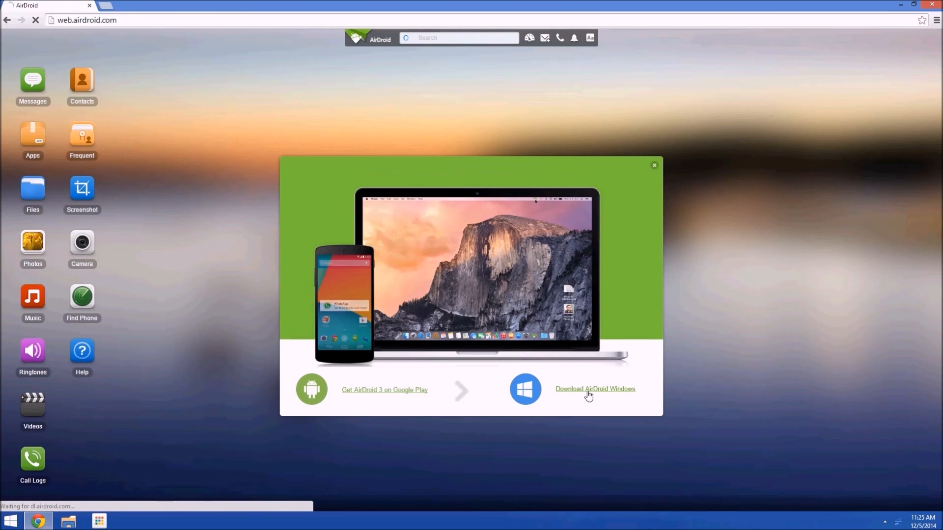
{"action": "left_click", "coordinate": [595, 389]}
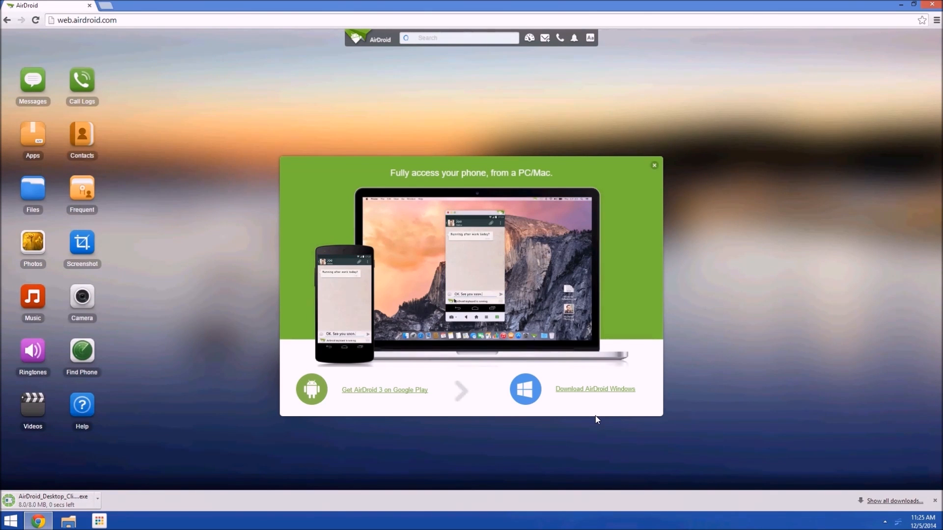
{"action": "left_click", "coordinate": [54, 501]}
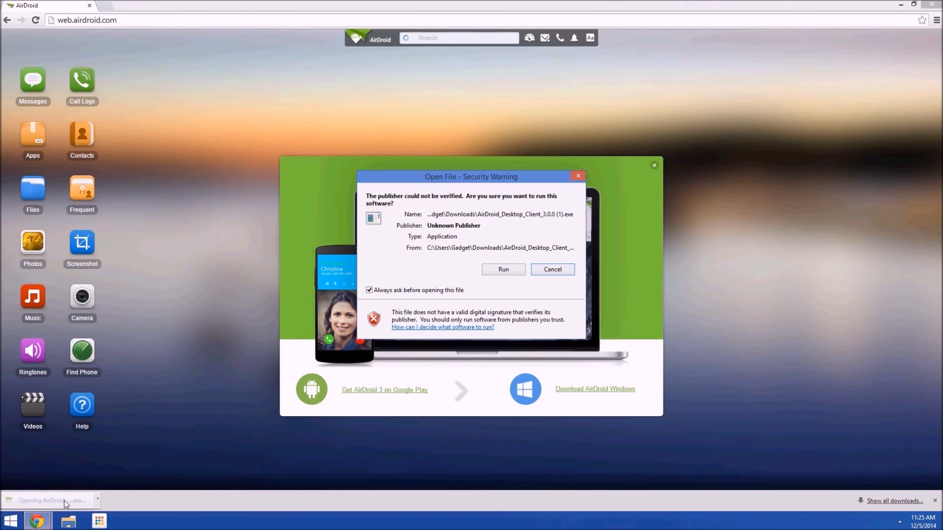
{"action": "left_click", "coordinate": [504, 269]}
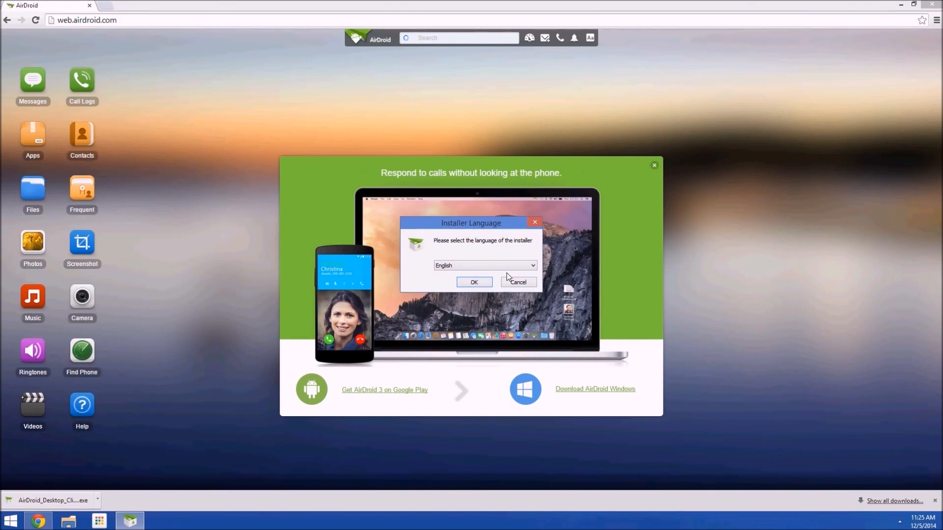
{"action": "left_click", "coordinate": [474, 283]}
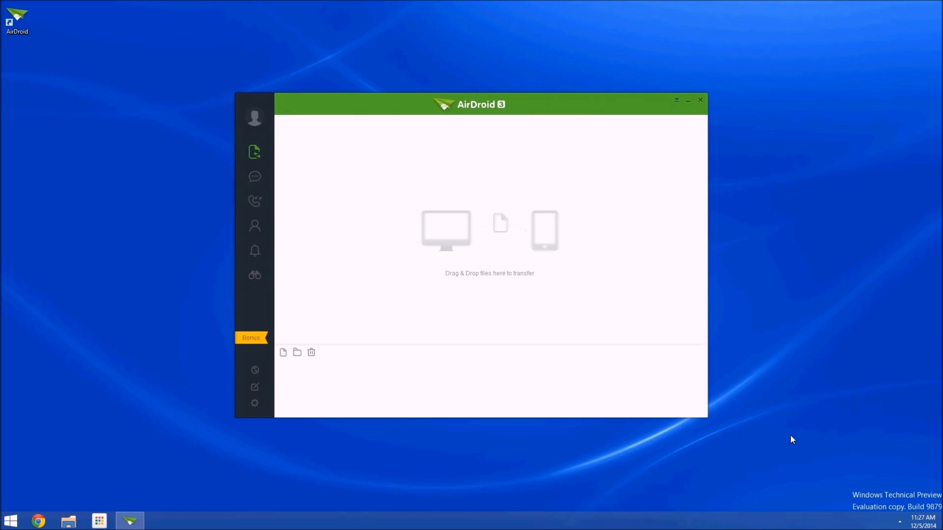
{"action": "mouse_move", "coordinate": [275, 145]}
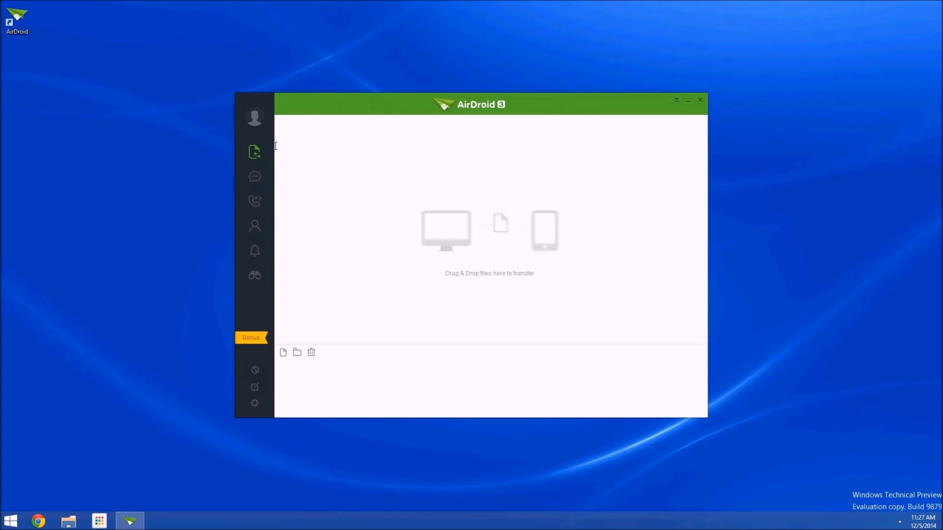
{"action": "mouse_move", "coordinate": [254, 293]}
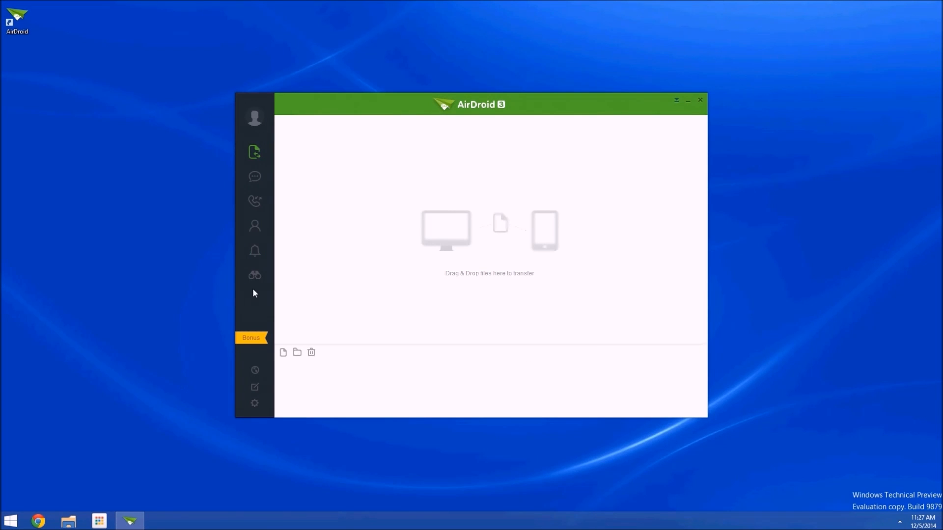
{"action": "mouse_move", "coordinate": [323, 241]}
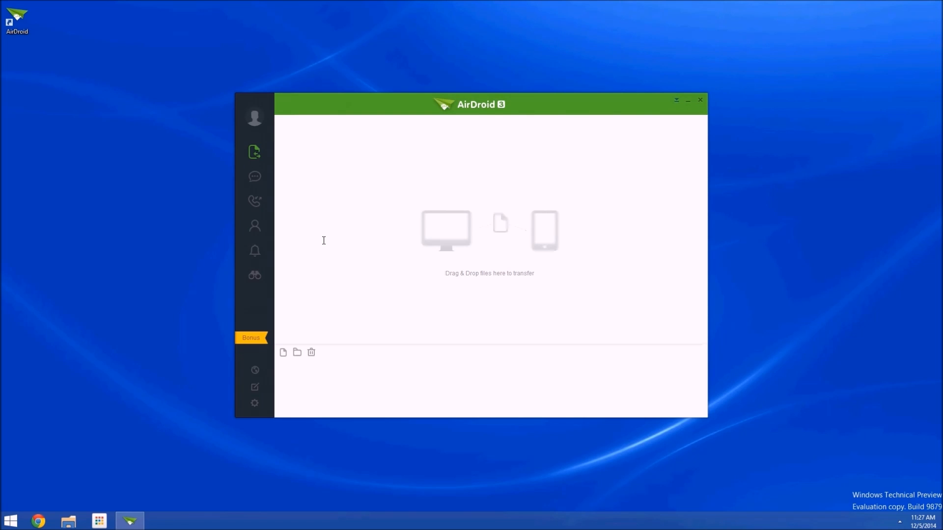
{"action": "mouse_move", "coordinate": [255, 157]}
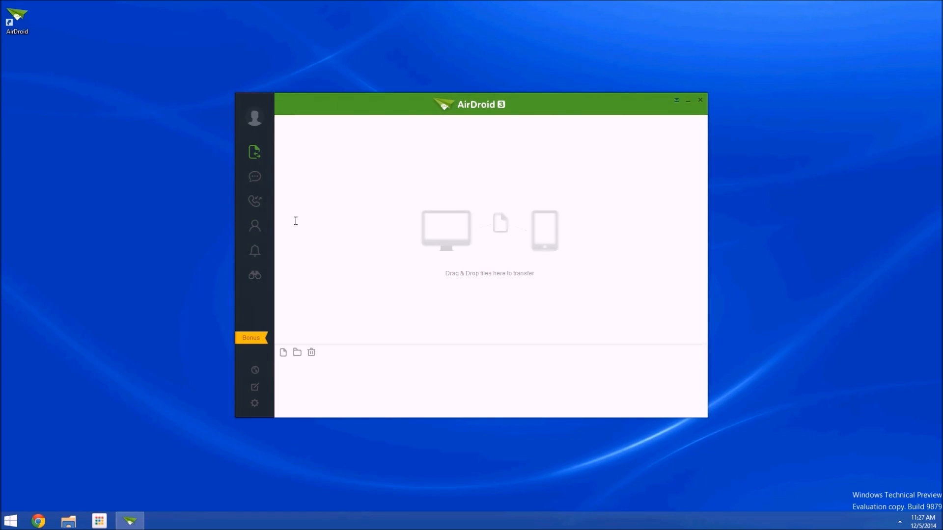
- Open the account's device list and connect locally to SAMSUNG-SM-G900A
{"action": "left_click", "coordinate": [255, 118]}
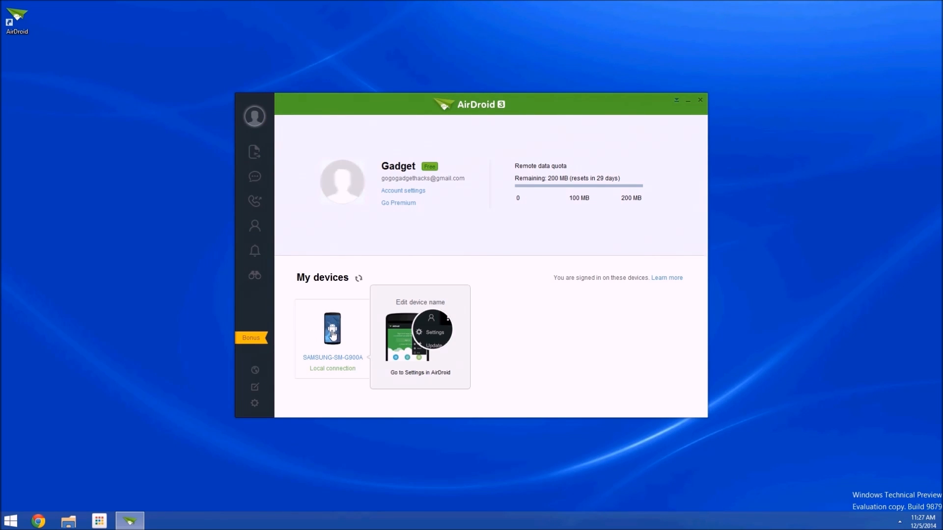
{"action": "left_click", "coordinate": [332, 329]}
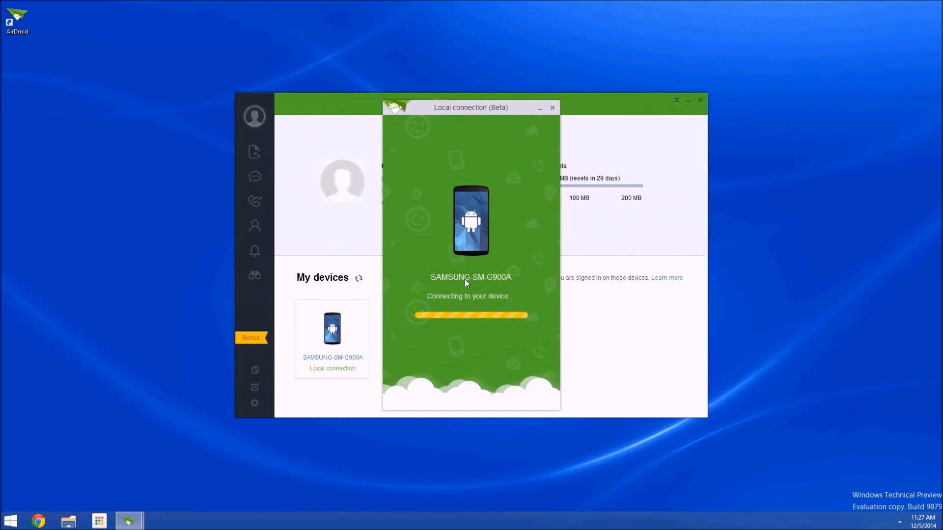
{"action": "mouse_move", "coordinate": [472, 291]}
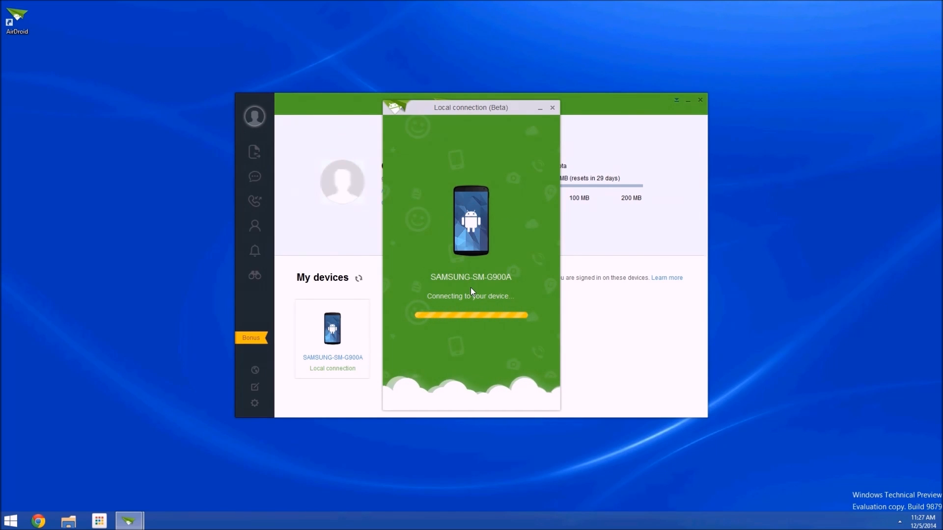
{"action": "mouse_move", "coordinate": [465, 298]}
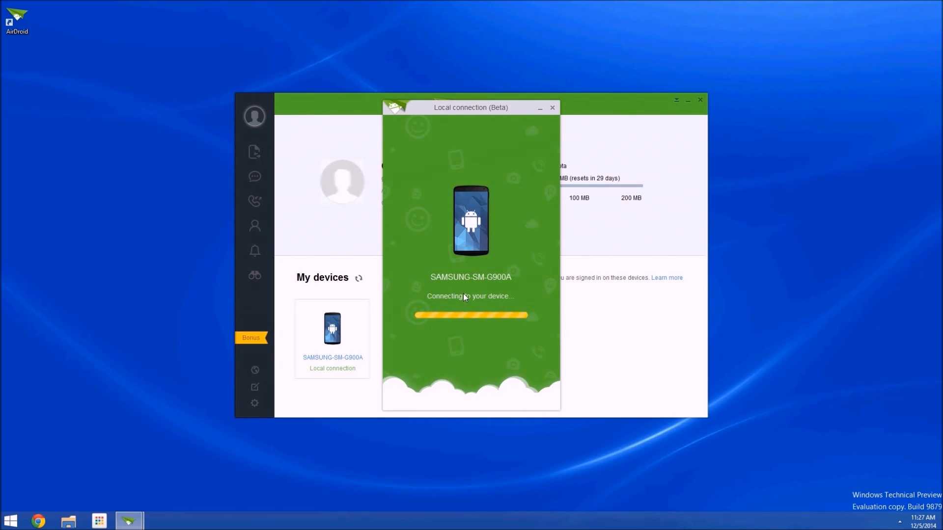
{"action": "mouse_move", "coordinate": [477, 284]}
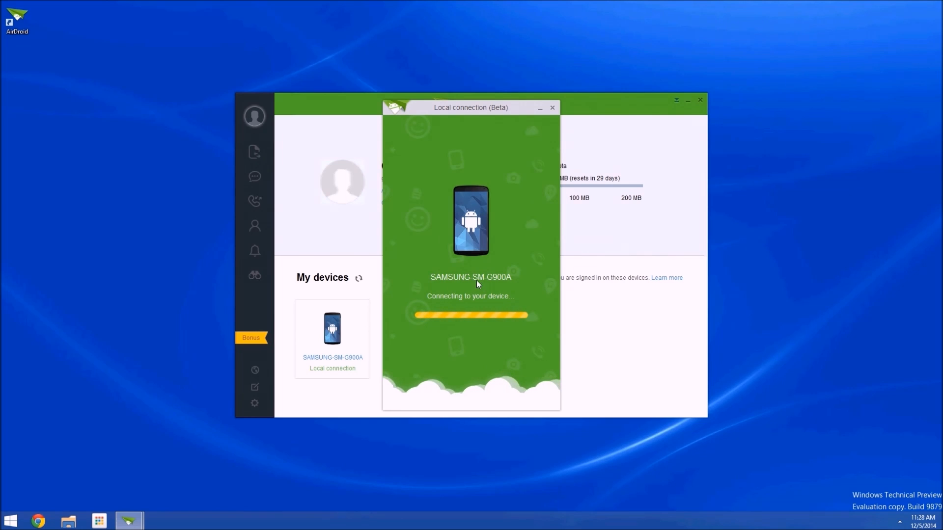
{"action": "mouse_move", "coordinate": [511, 308]}
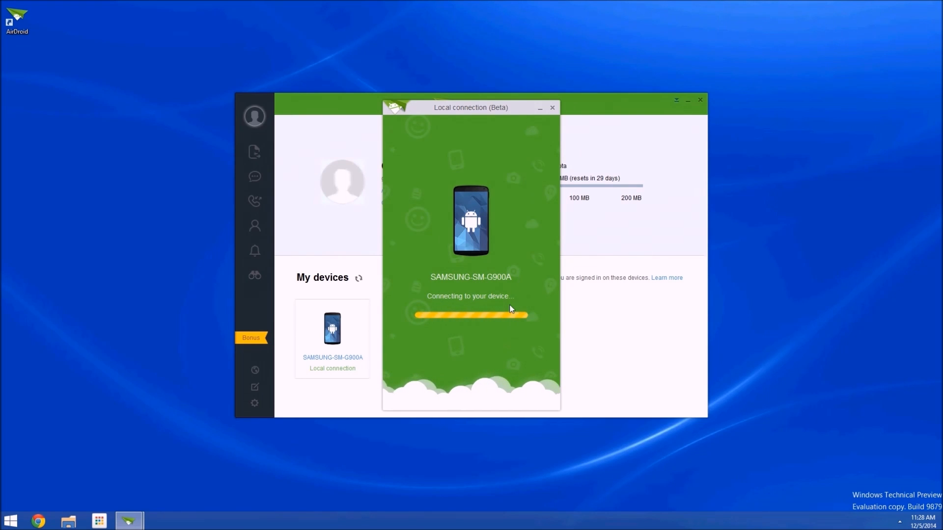
{"action": "mouse_move", "coordinate": [533, 347]}
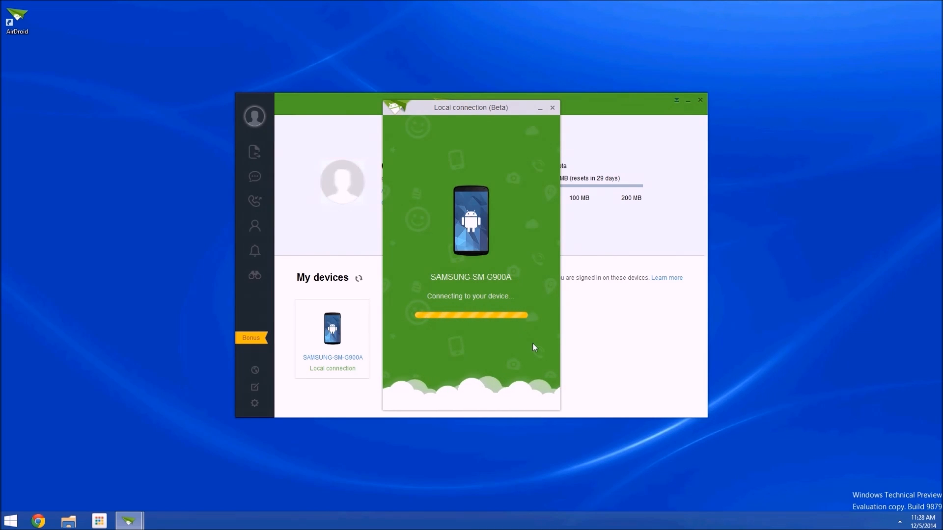
{"action": "mouse_move", "coordinate": [436, 302]}
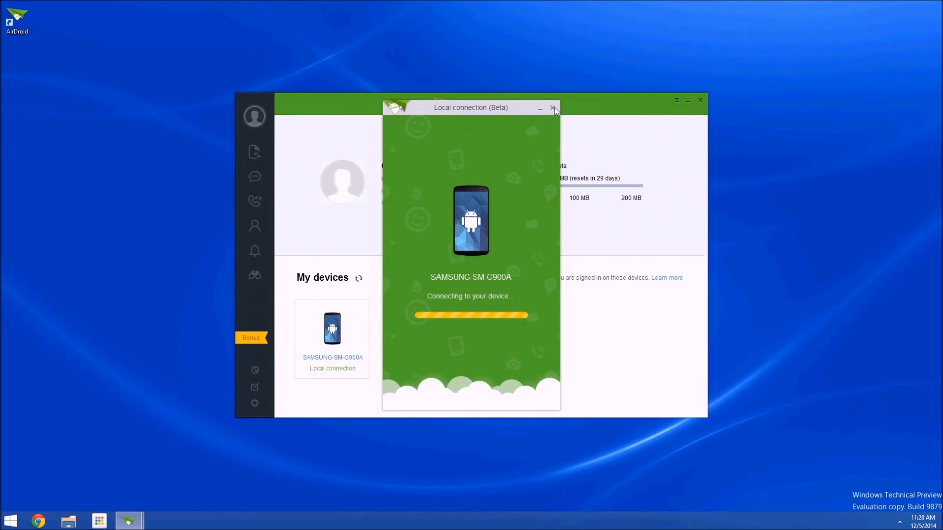
- Close the Local connection (Beta) window
{"action": "left_click", "coordinate": [553, 108]}
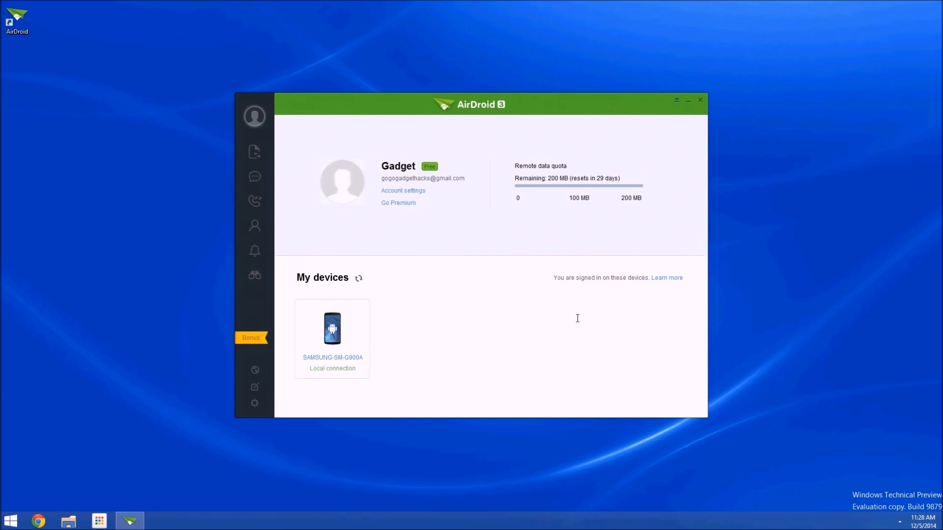
{"action": "mouse_move", "coordinate": [560, 336]}
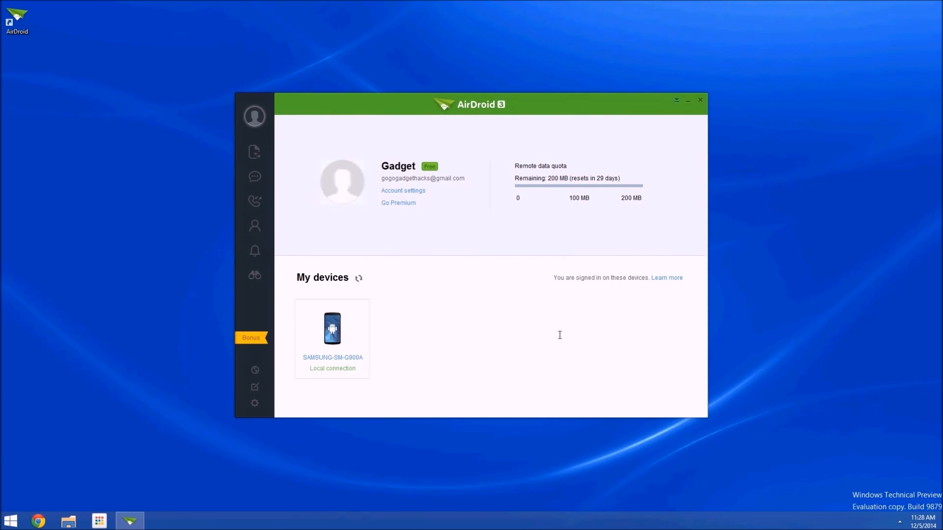
{"action": "mouse_move", "coordinate": [921, 468]}
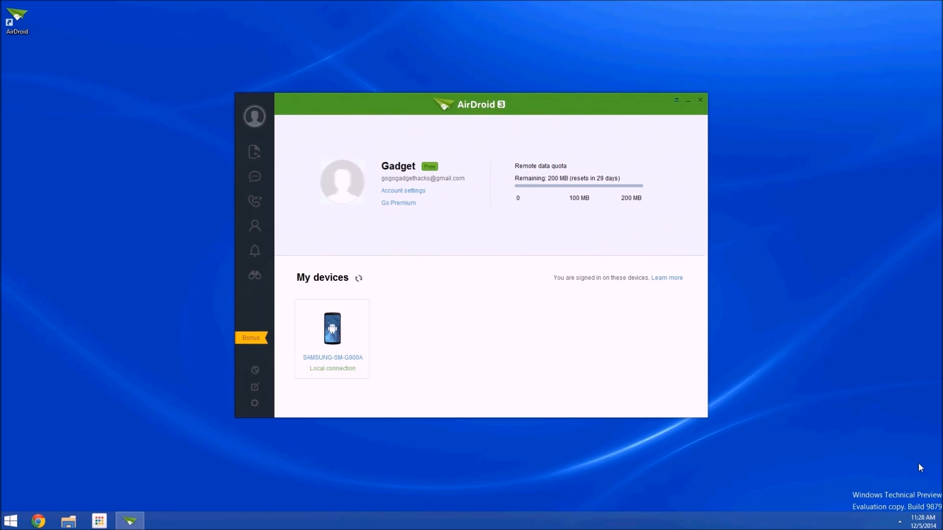
{"action": "mouse_move", "coordinate": [939, 460]}
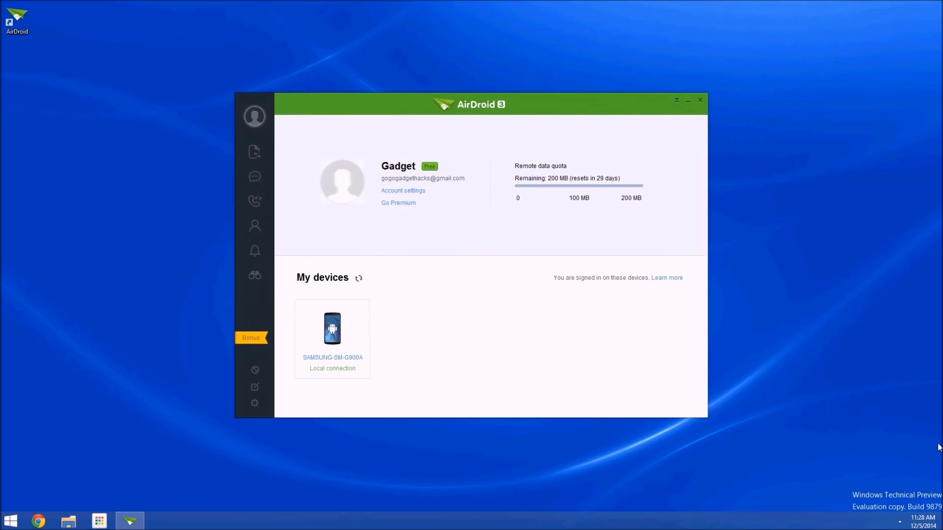
{"action": "mouse_move", "coordinate": [888, 495]}
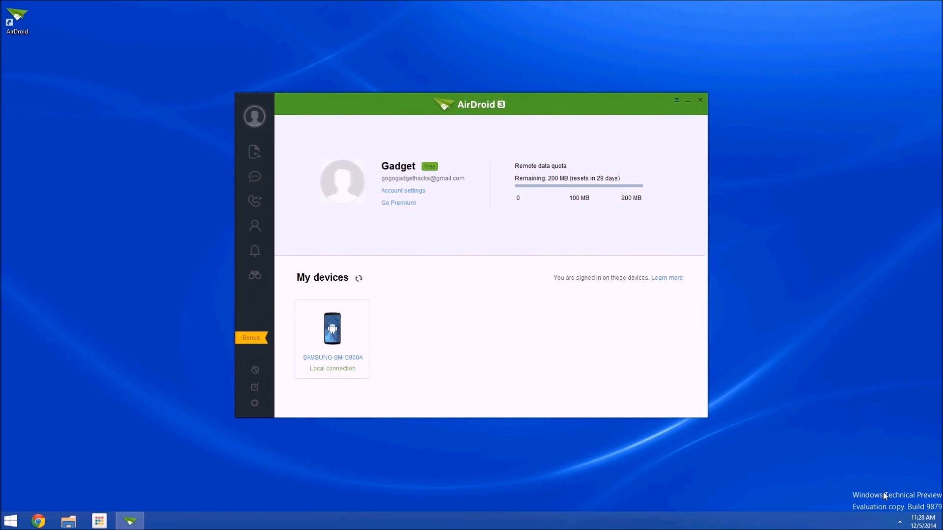
{"action": "mouse_move", "coordinate": [790, 380]}
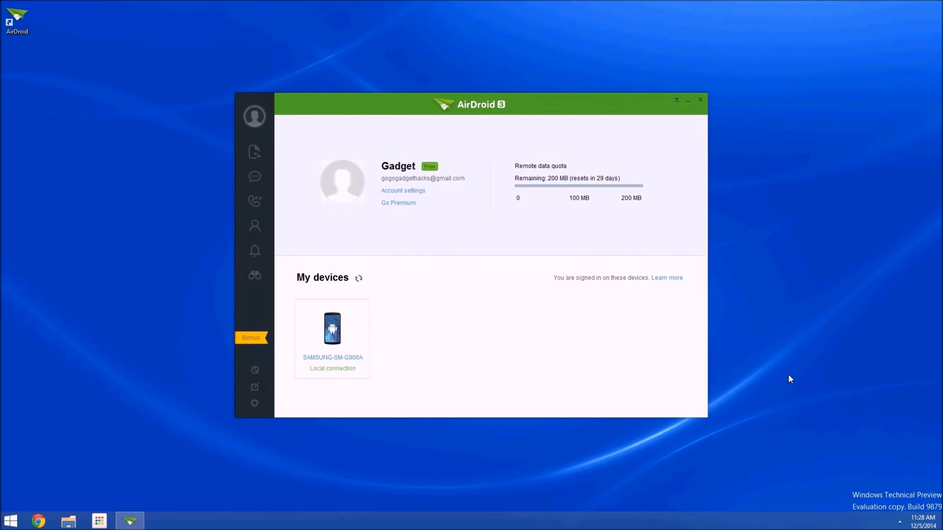